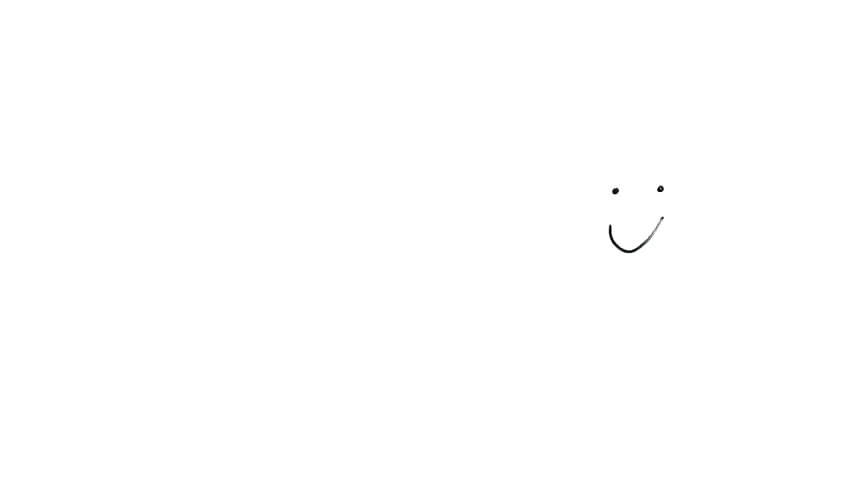
{"action": "type", "text": "ESSENC"}
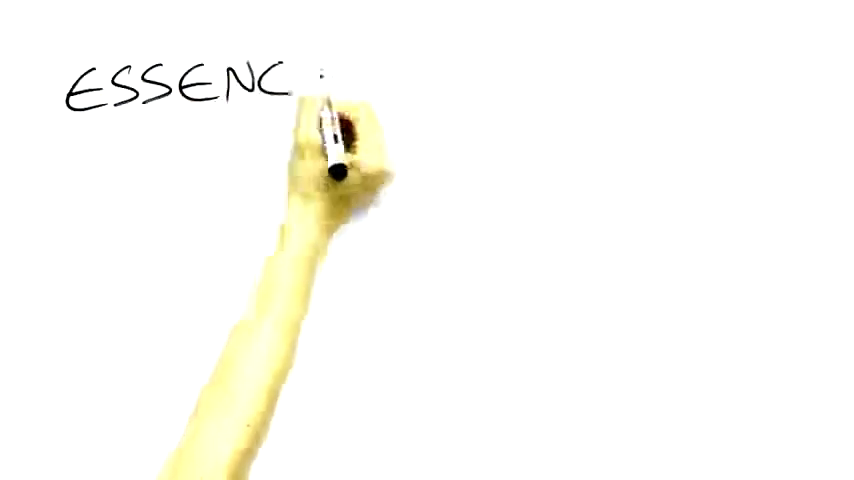